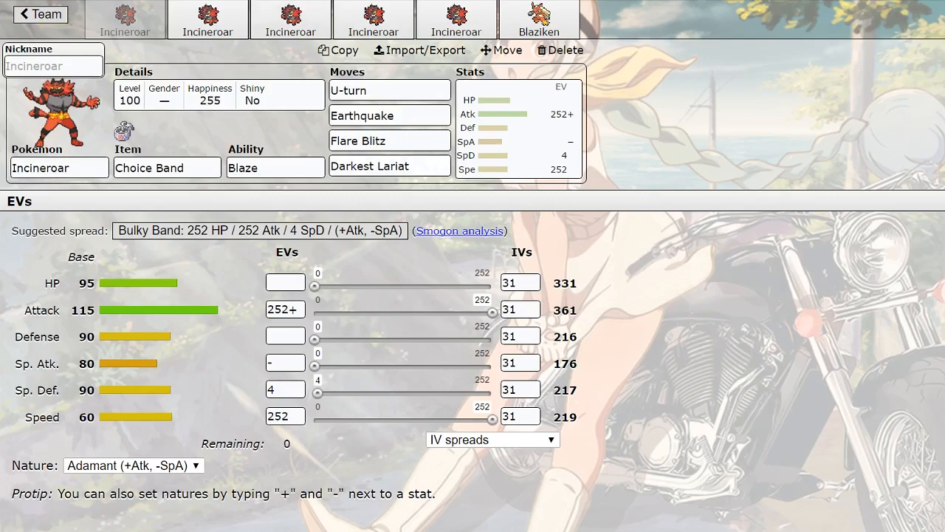
Open the second Incineroar, the Life Orb Nasty Plot special set
{"action": "left_click", "coordinate": [208, 20]}
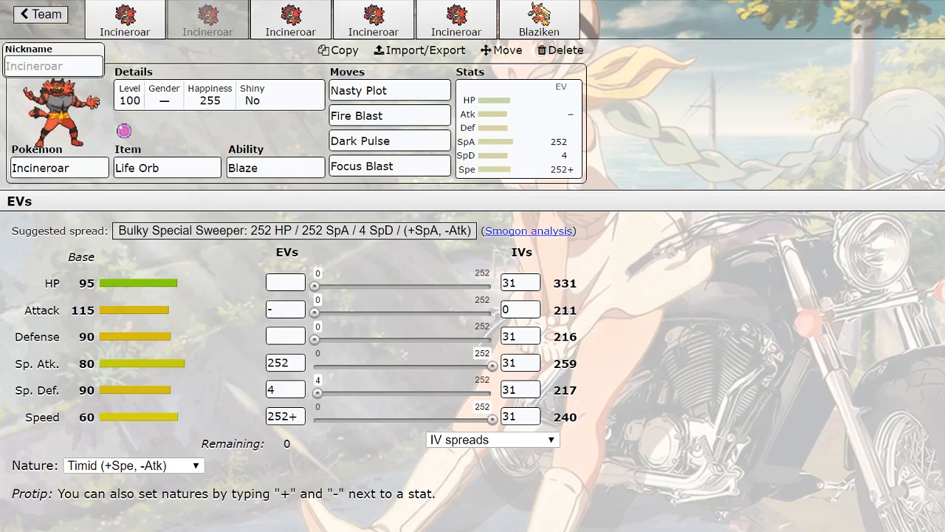
On the third Incineroar (Leftovers), adjust the EVs to 248 HP and 8 Attack
{"action": "left_click", "coordinate": [290, 19]}
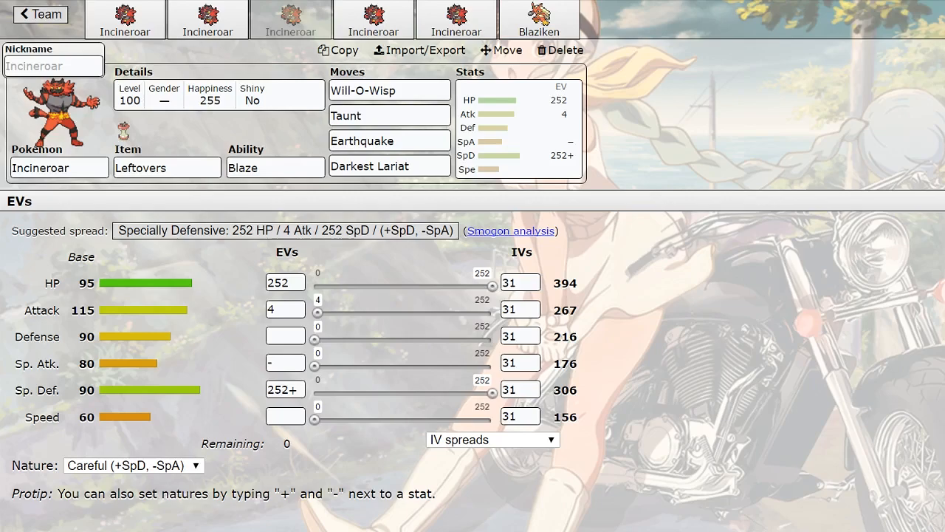
{"action": "left_click_drag", "start_coordinate": [493, 287], "coordinate": [489, 287]}
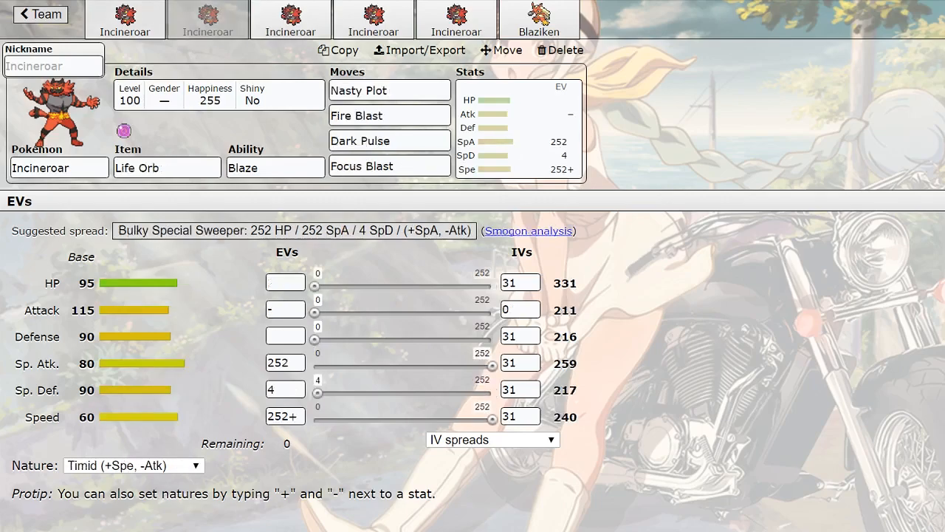
{"action": "left_click", "coordinate": [291, 19]}
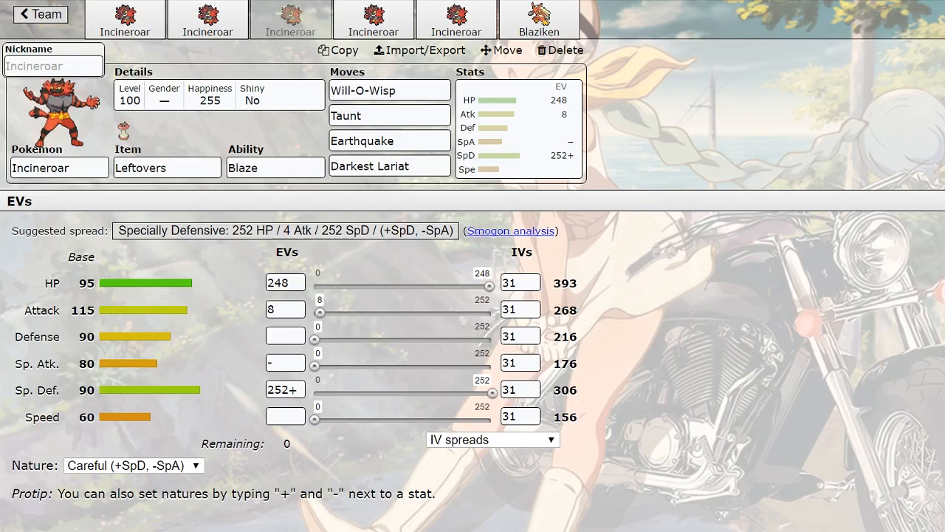
Search 'flame' in the Leftovers Incineroar's fourth move slot to find Flamethrower
{"action": "left_click", "coordinate": [390, 165]}
{"action": "type", "text": "flame"}
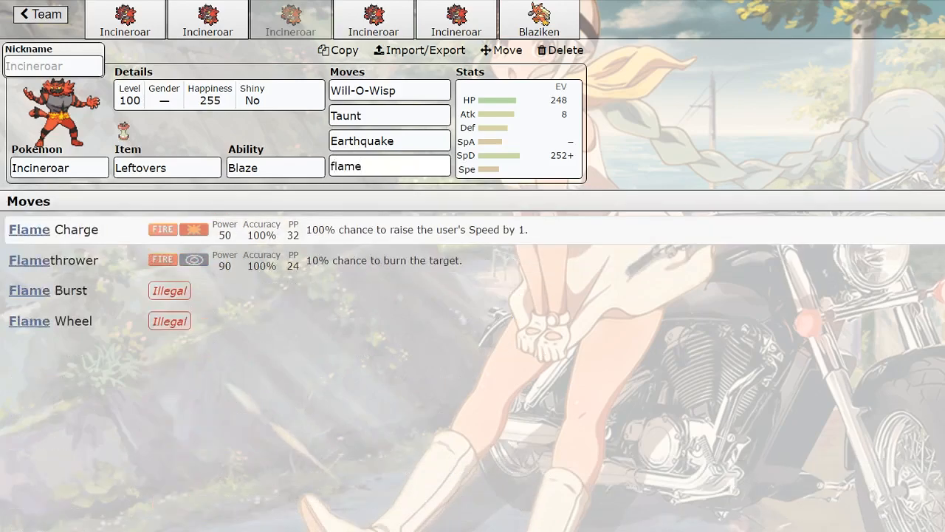
{"action": "left_click", "coordinate": [389, 166]}
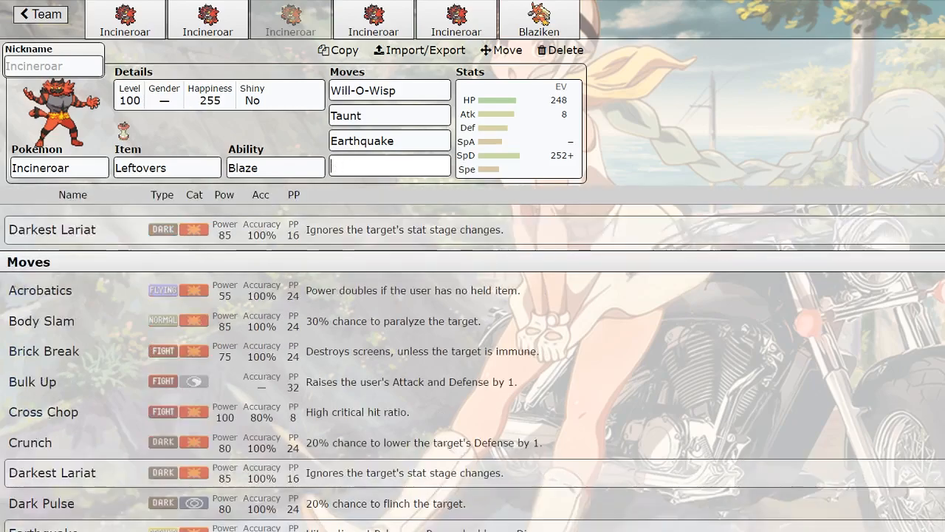
{"action": "type", "text": "flamethrower"}
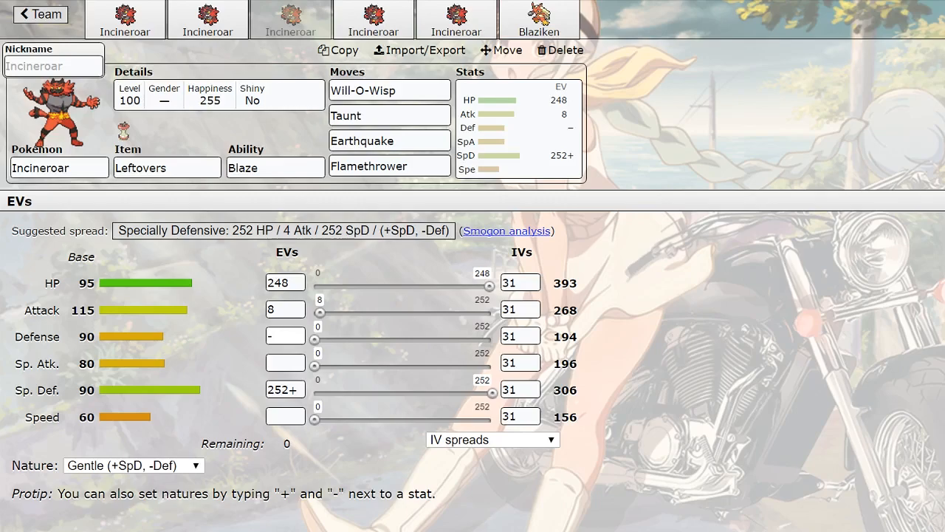
Search the fourth move slot for 'fire' moves, then switch the search to 'dark'
{"action": "left_click", "coordinate": [285, 336]}
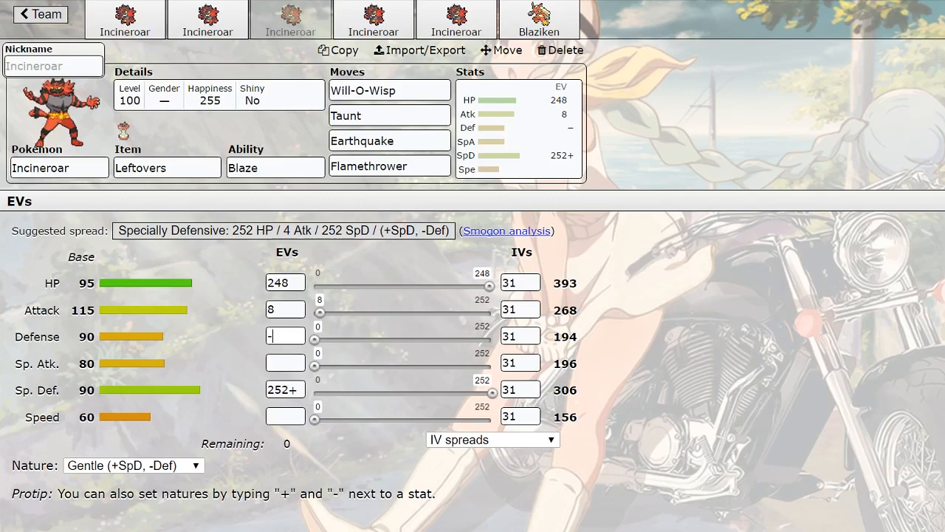
{"action": "left_click", "coordinate": [390, 166]}
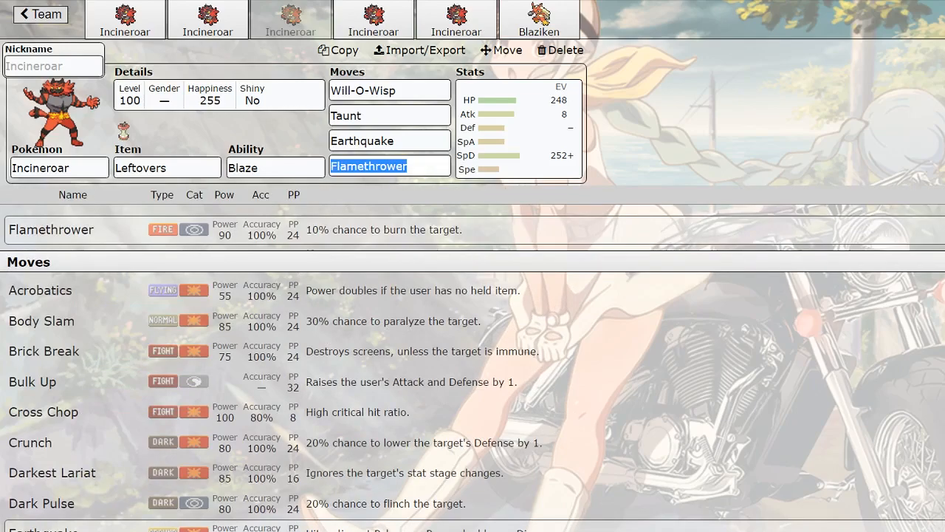
{"action": "type", "text": "fire"}
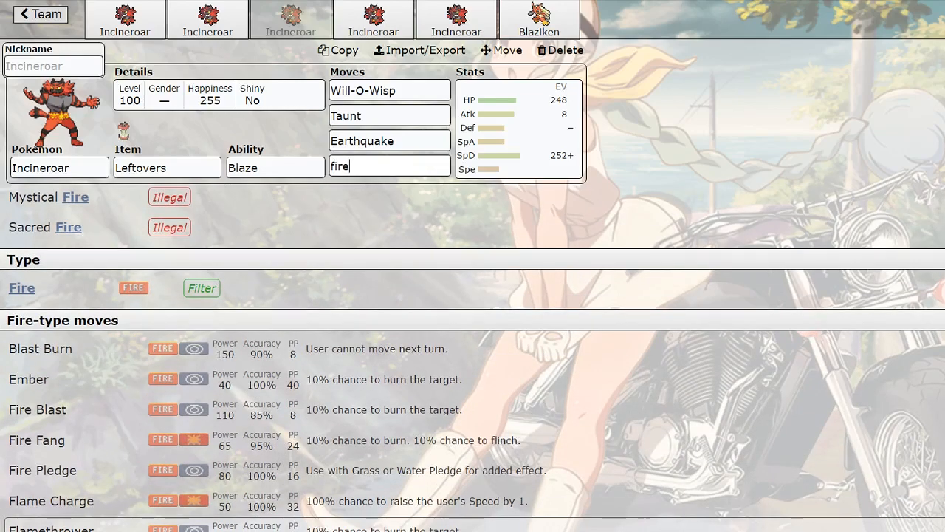
{"action": "scroll", "scroll_direction": "down", "scroll_amount": 3}
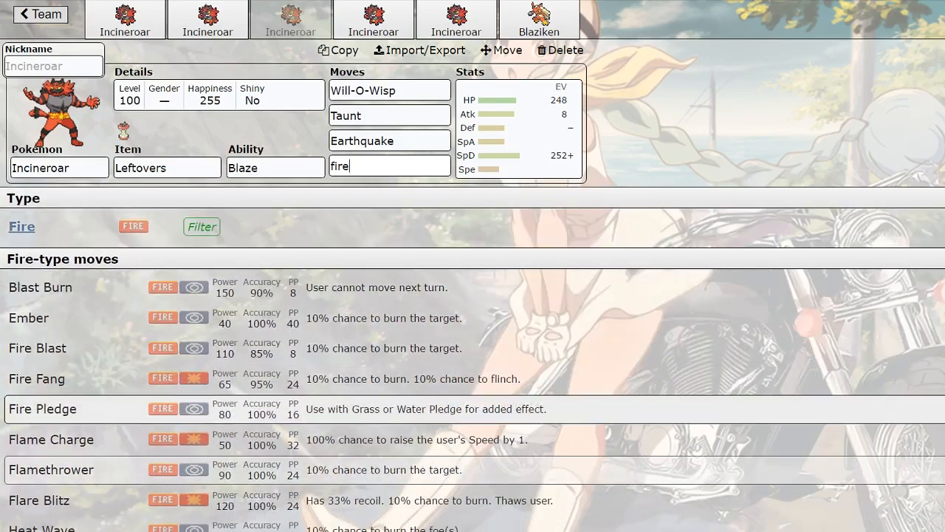
{"action": "scroll", "scroll_direction": "down", "scroll_amount": 3}
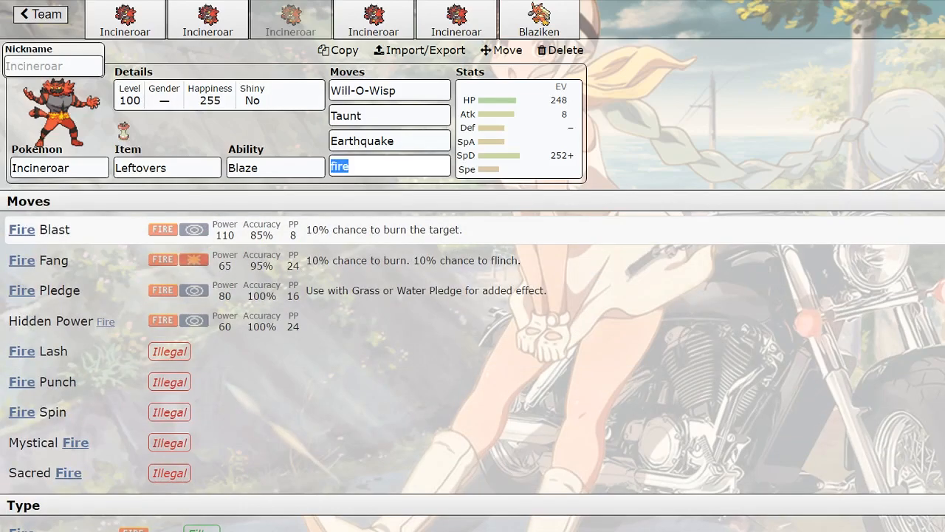
{"action": "type", "text": "dark"}
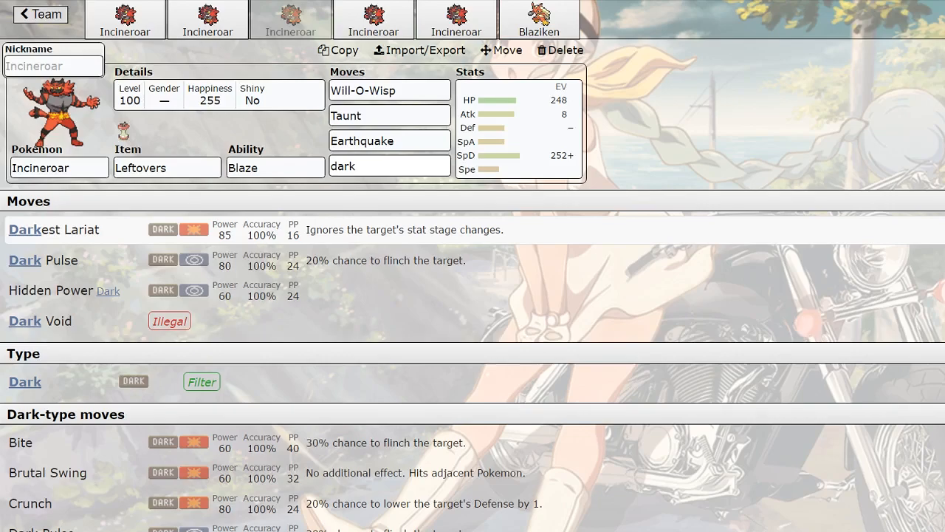
Open the fourth Incineroar, the Choice Scarf U-turn, Earthquake, Flare Blitz, Darkest Lariat set
{"action": "left_click", "coordinate": [389, 166]}
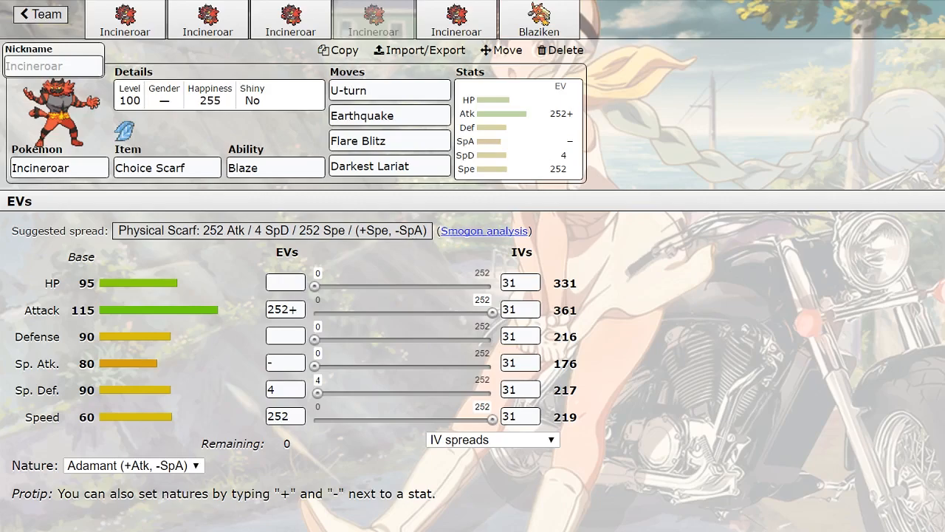
Open the fifth Incineroar and start editing its third move, Flare Blitz
{"action": "left_click", "coordinate": [455, 19]}
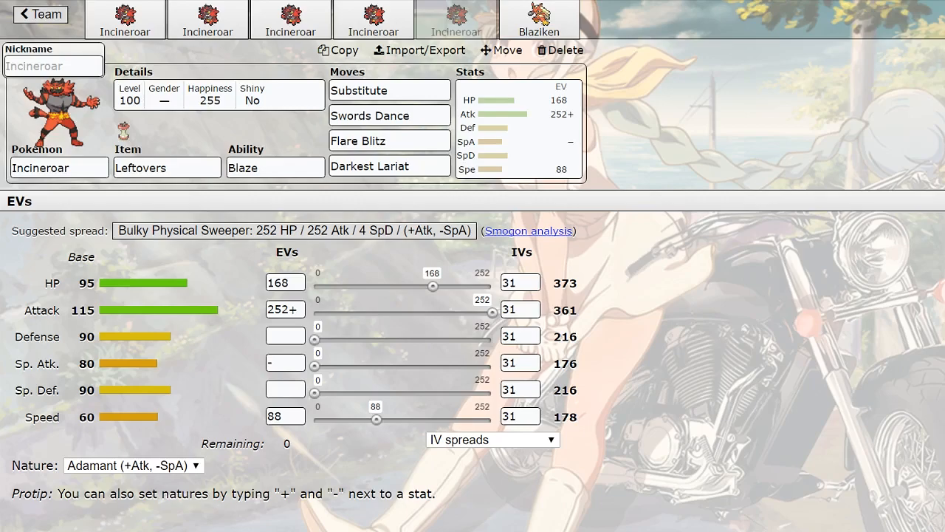
{"action": "left_click", "coordinate": [389, 141]}
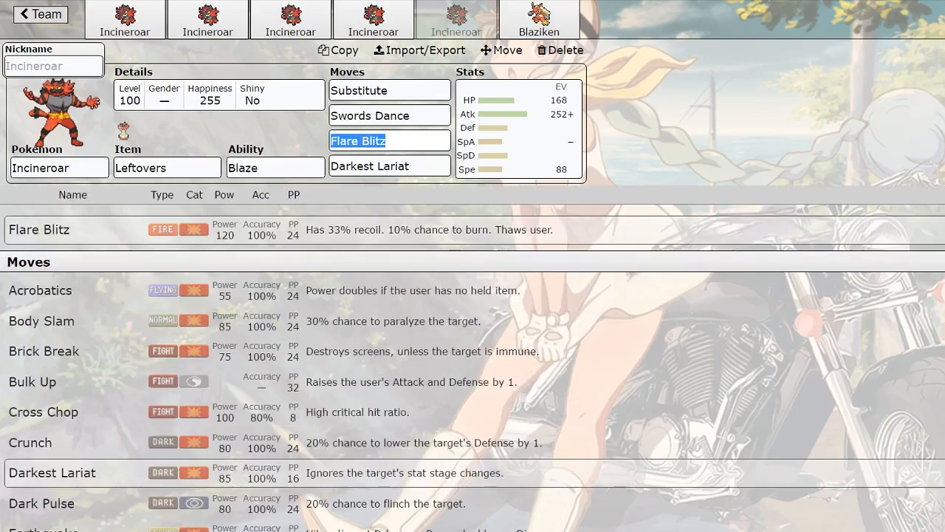
Search fire moves for the fifth Incineroar's move slot, then delete Blaziken
{"action": "type", "text": "firefa"}
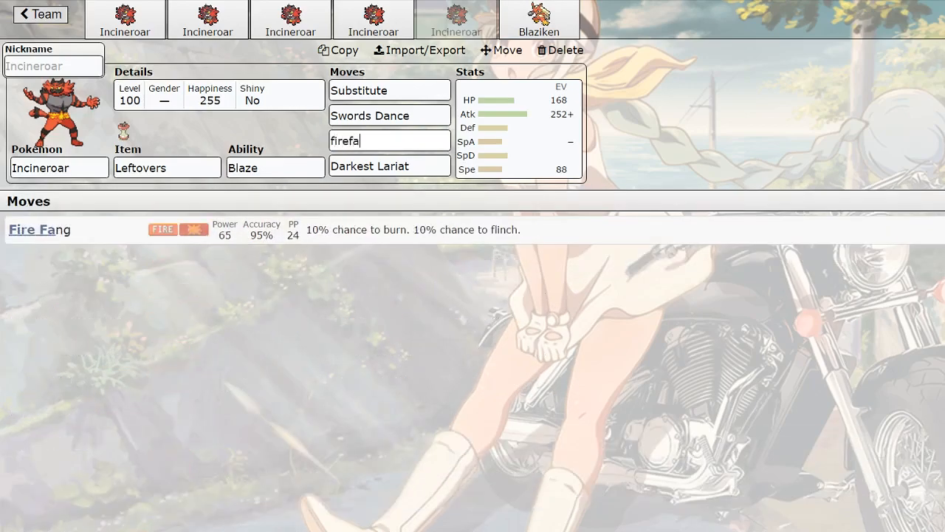
{"action": "left_click", "coordinate": [389, 165]}
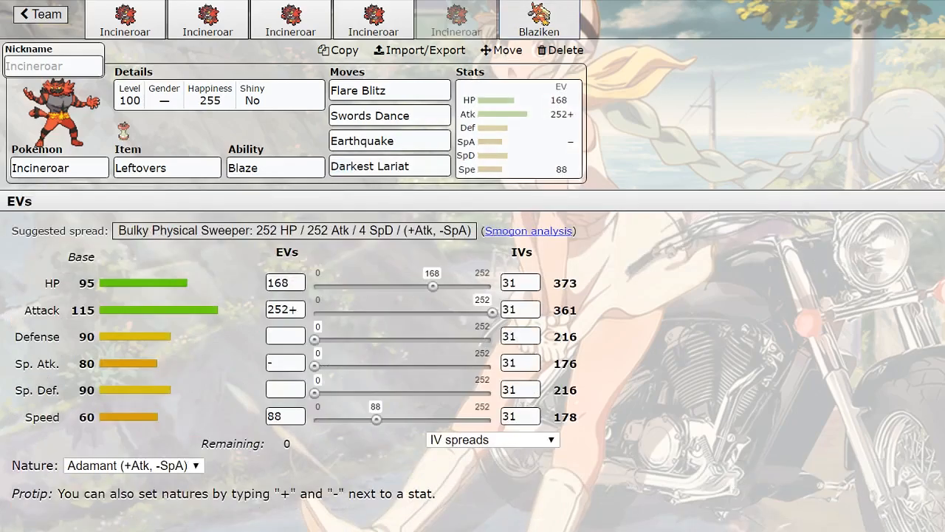
{"action": "left_click", "coordinate": [559, 50]}
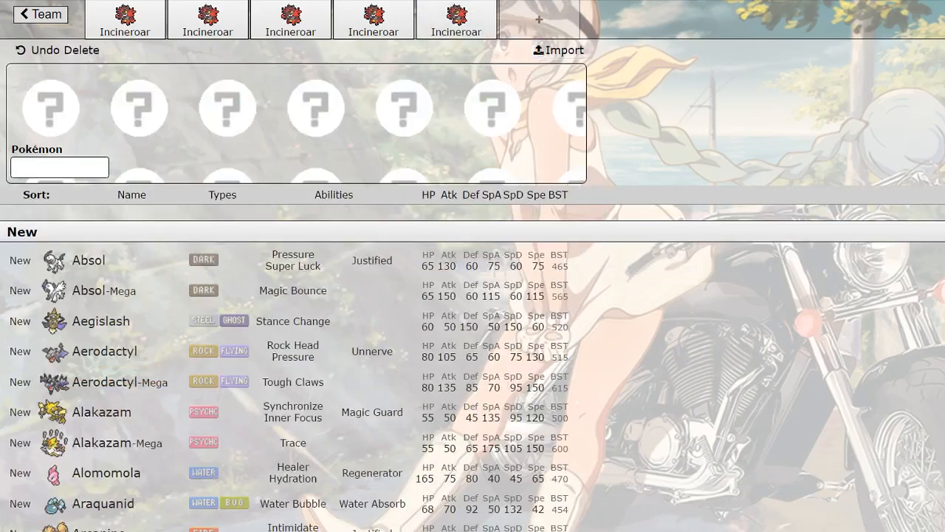
Add Decidueye as sixth member, delete it, and return to the fifth Incineroar
{"action": "left_click", "coordinate": [539, 18]}
{"action": "type", "text": "Decidueye"}
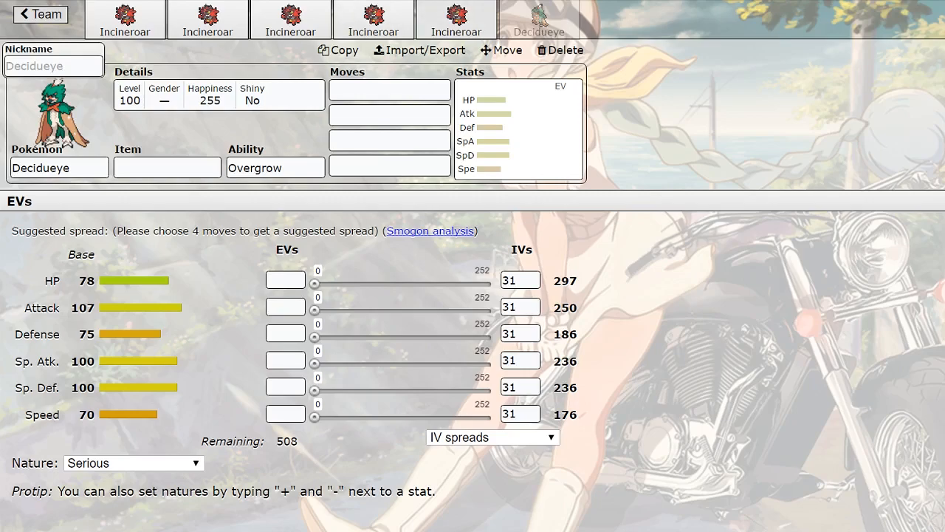
{"action": "left_click", "coordinate": [559, 50]}
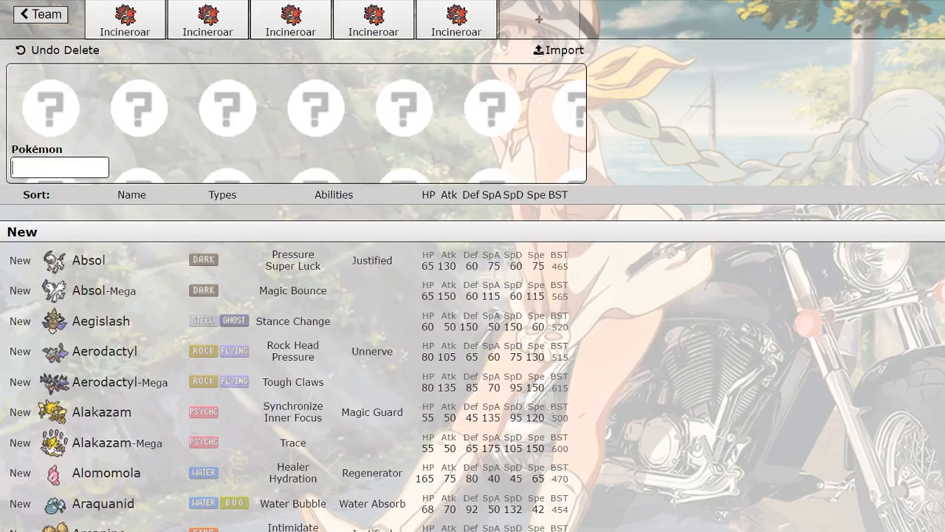
{"action": "scroll", "scroll_direction": "up", "scroll_amount": 3}
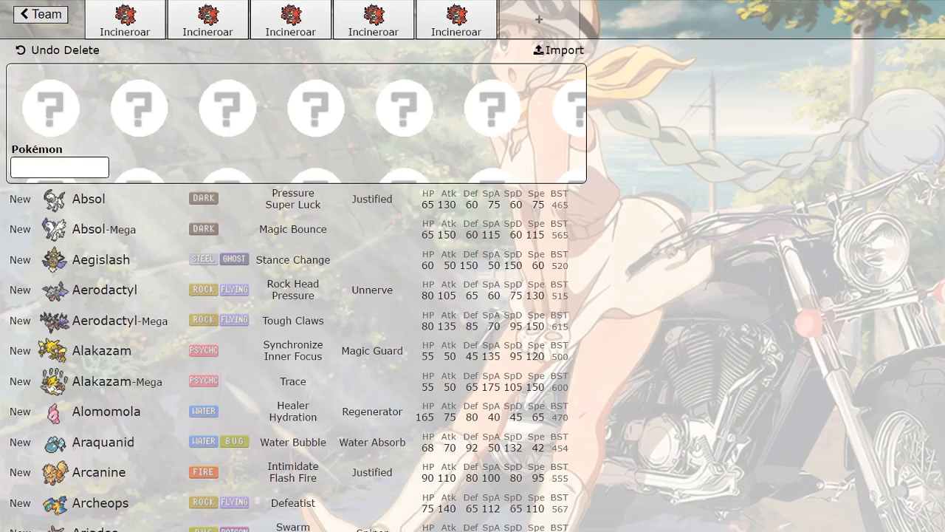
{"action": "scroll", "scroll_direction": "down", "scroll_amount": 3}
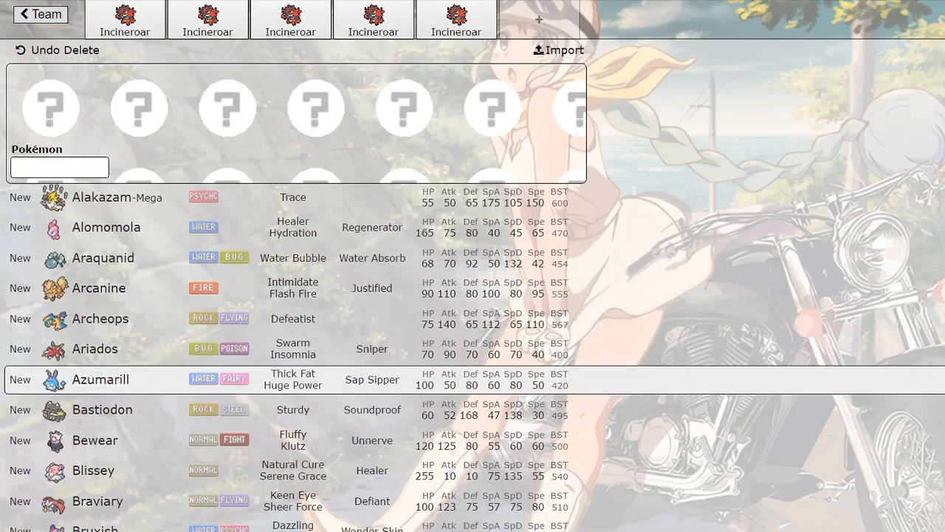
{"action": "scroll", "scroll_direction": "down", "scroll_amount": 3}
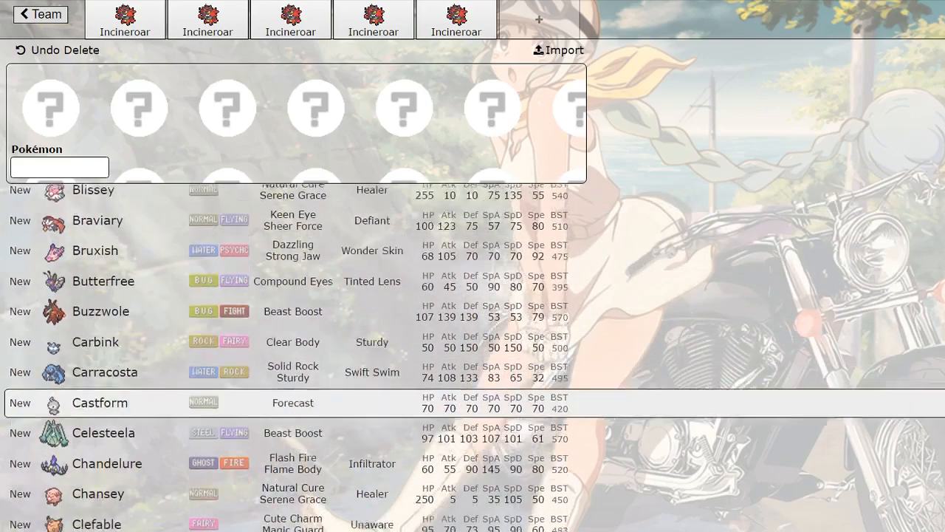
{"action": "left_click", "coordinate": [456, 19]}
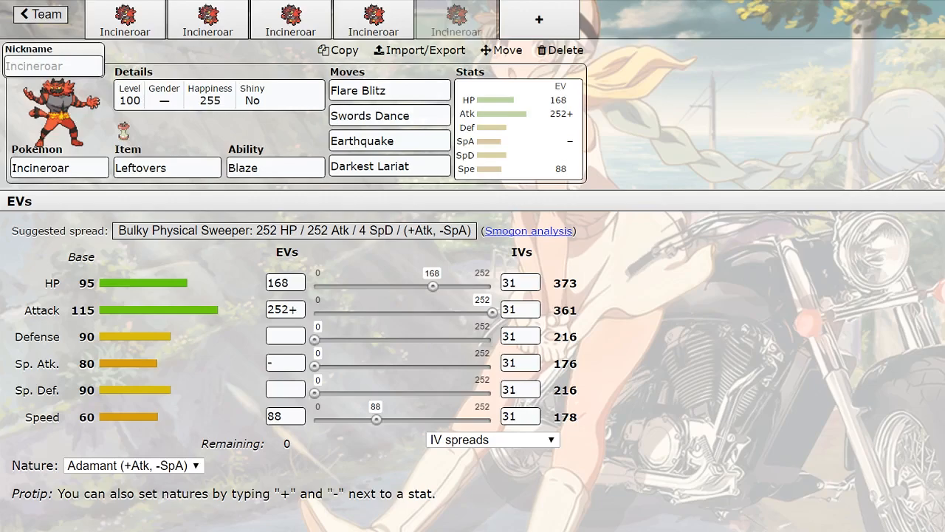
{"action": "left_click_drag", "start_coordinate": [433, 286], "coordinate": [315, 285]}
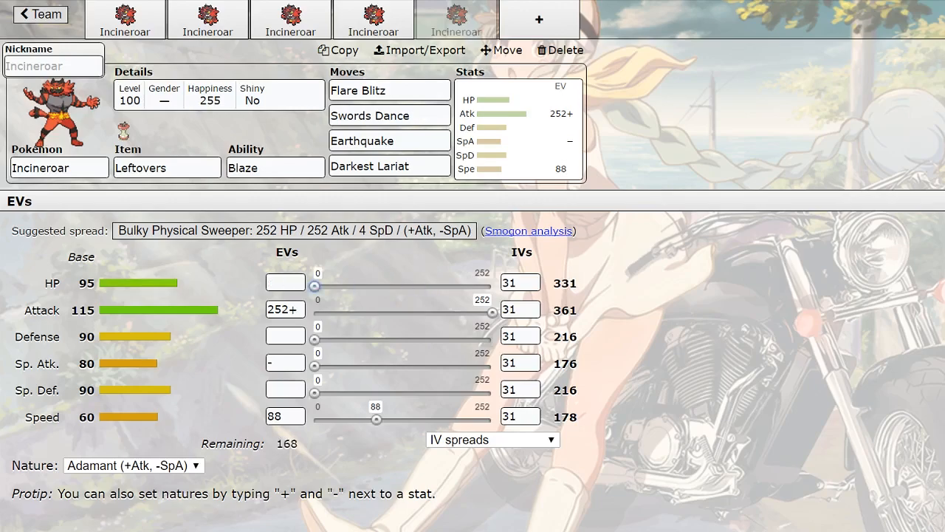
{"action": "left_click_drag", "start_coordinate": [315, 287], "coordinate": [432, 287]}
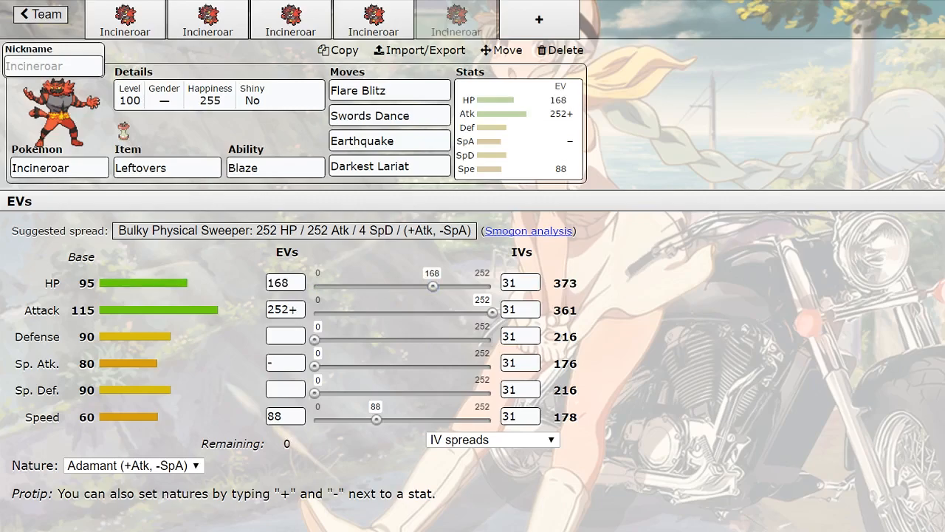
{"action": "left_click", "coordinate": [373, 18]}
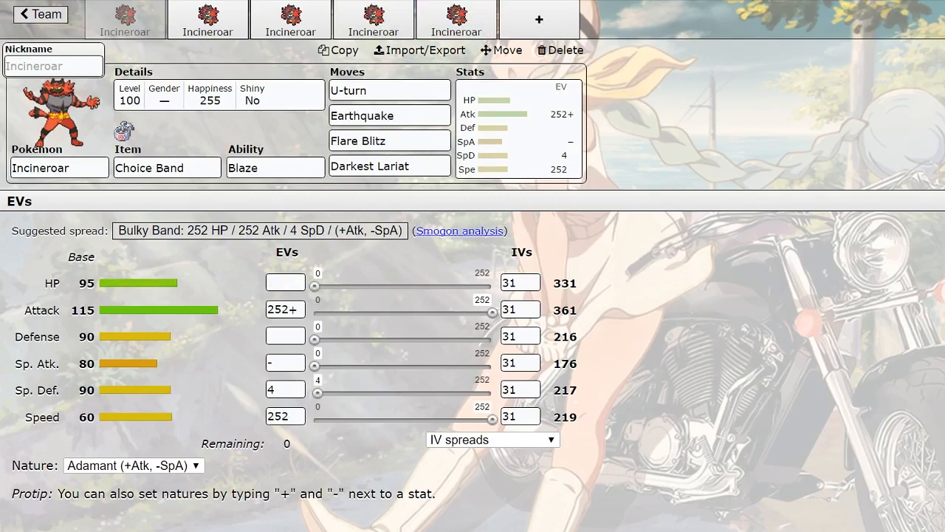
{"action": "left_click", "coordinate": [457, 18]}
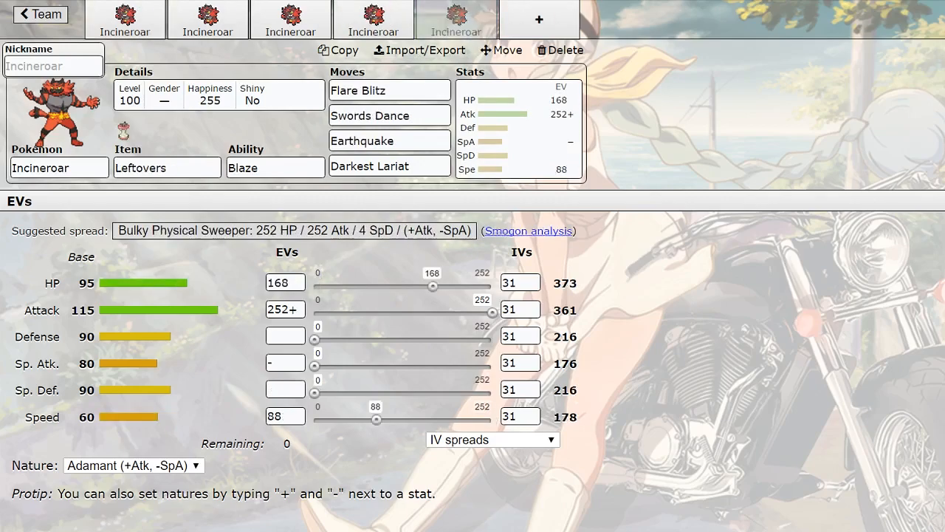